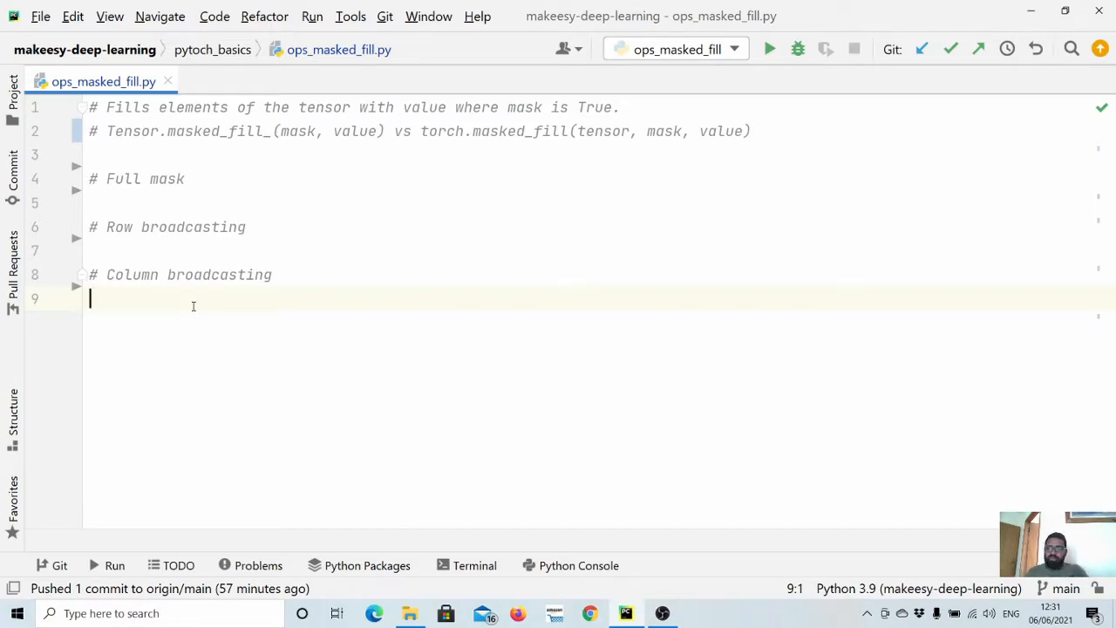
- Begin defining tensor = torch.tensor with the first row 1, 2, 3, 4, 5
click(243, 155)
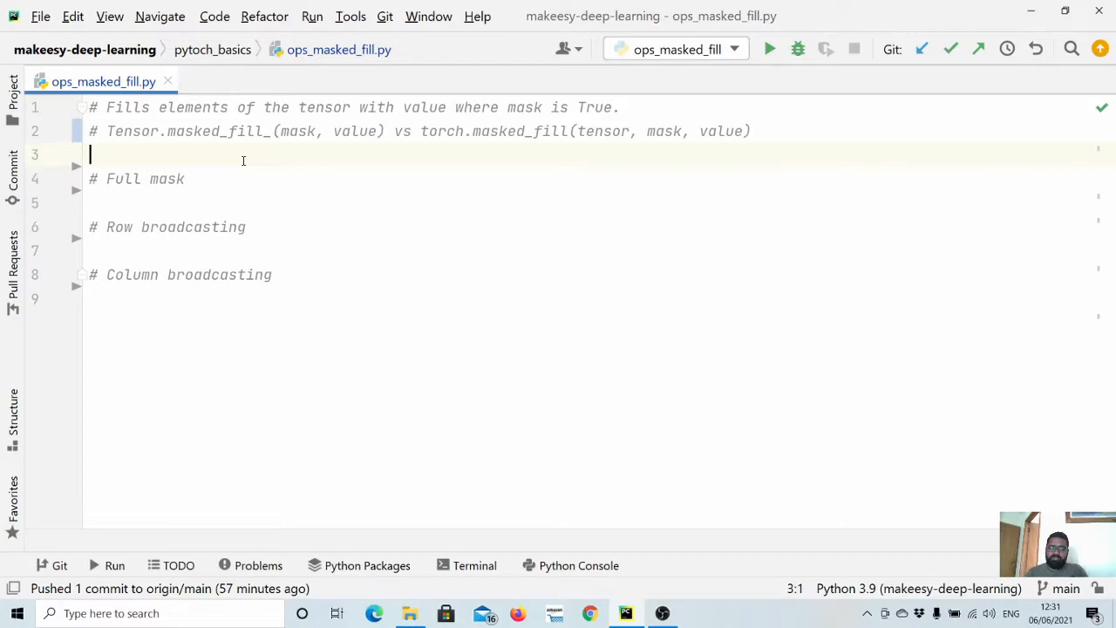
text(t)
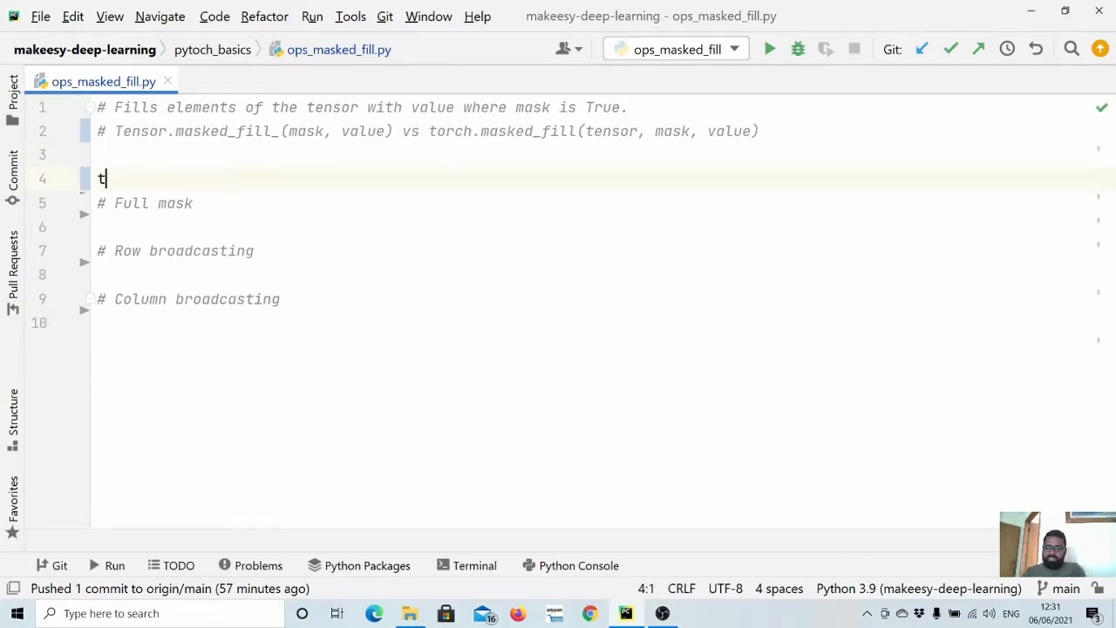
text(ensor =)
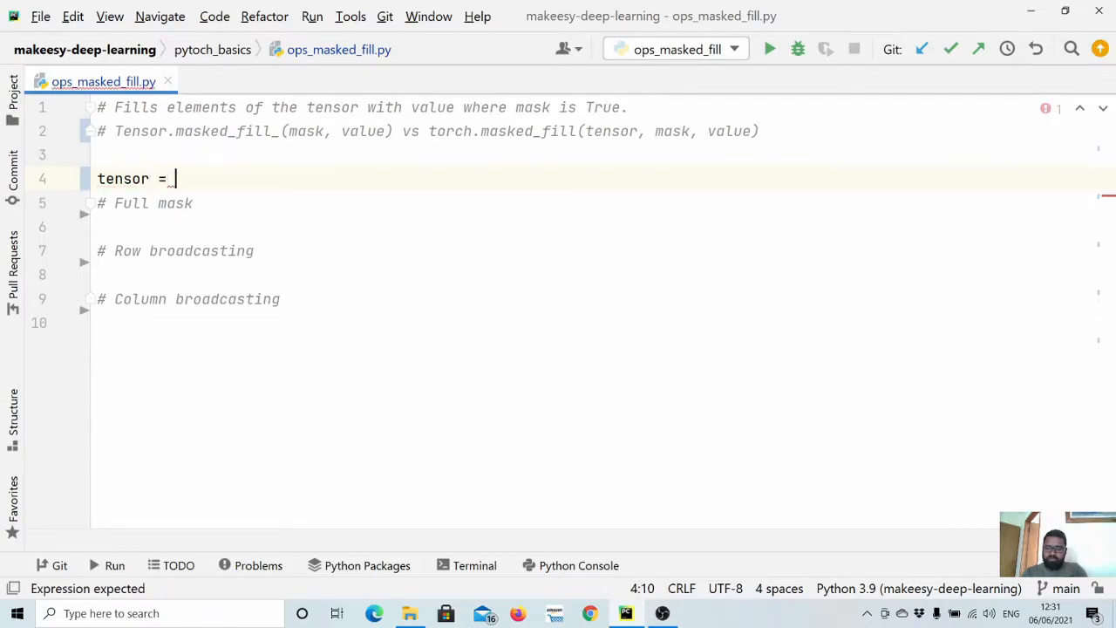
text(torch.te)
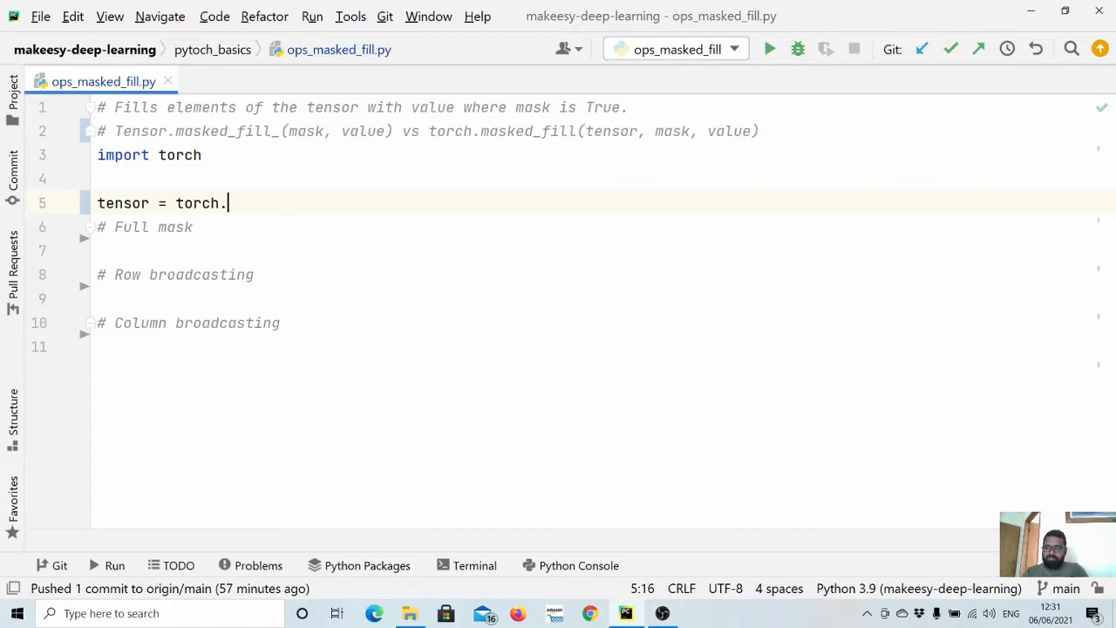
text(tensor()
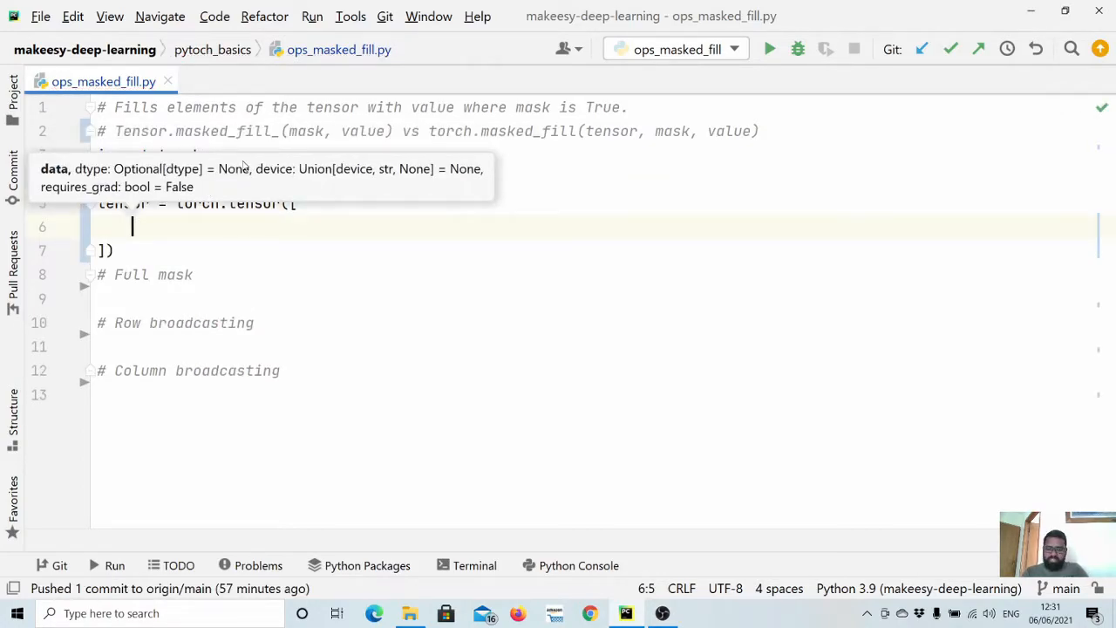
text([])
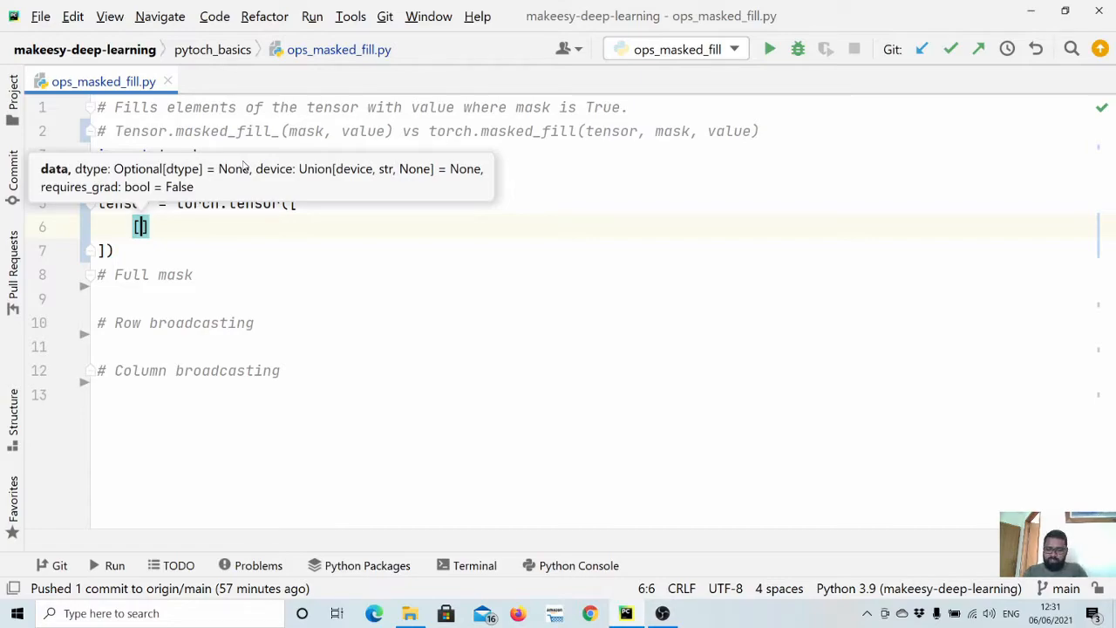
text(1,)
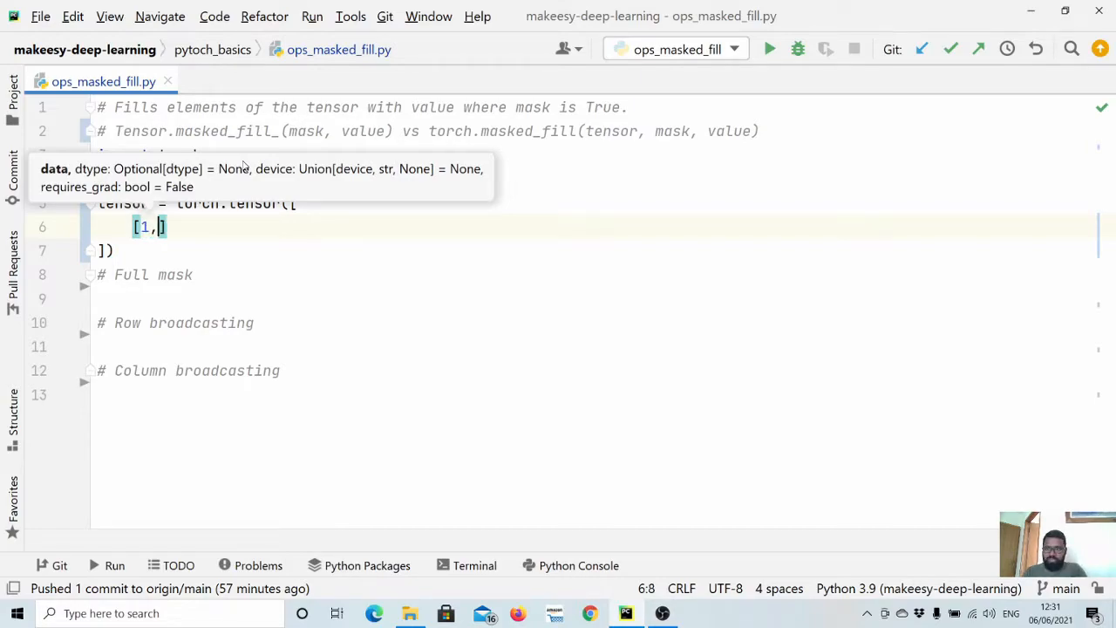
text(2,3,4,5)
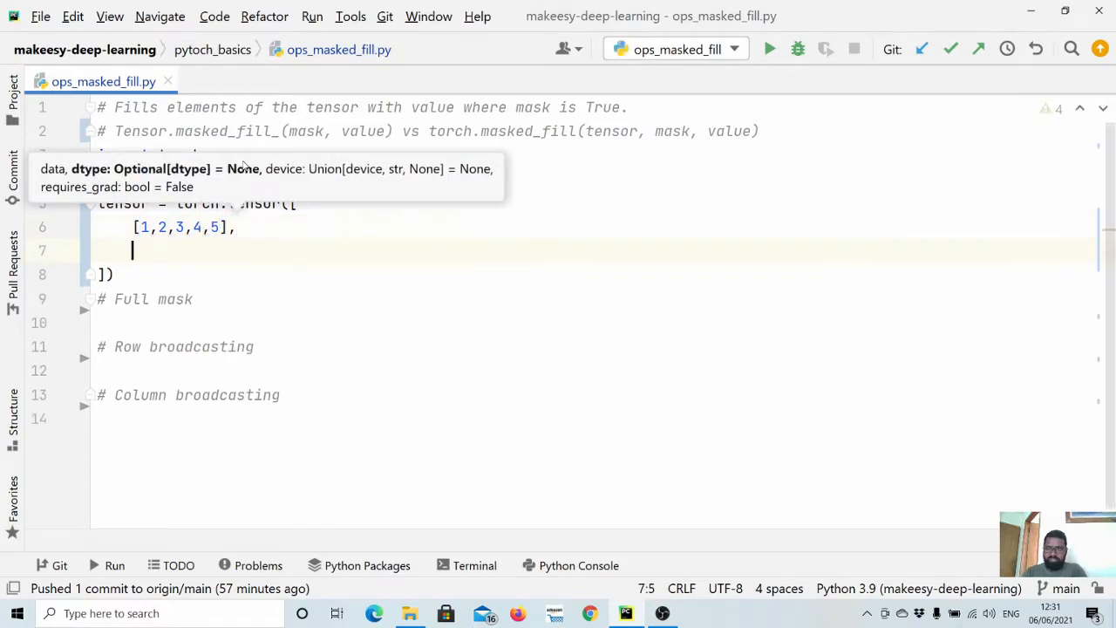
- Add rows 6–10 and 11–15 to complete the 3×5 tensor
text([])
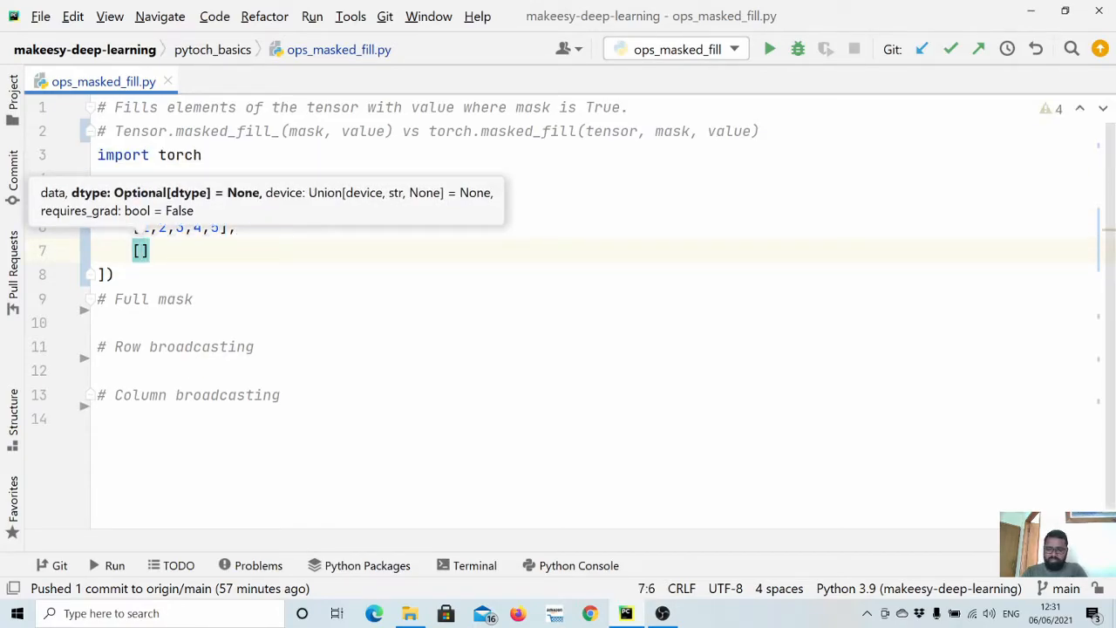
text(6,7,8,)
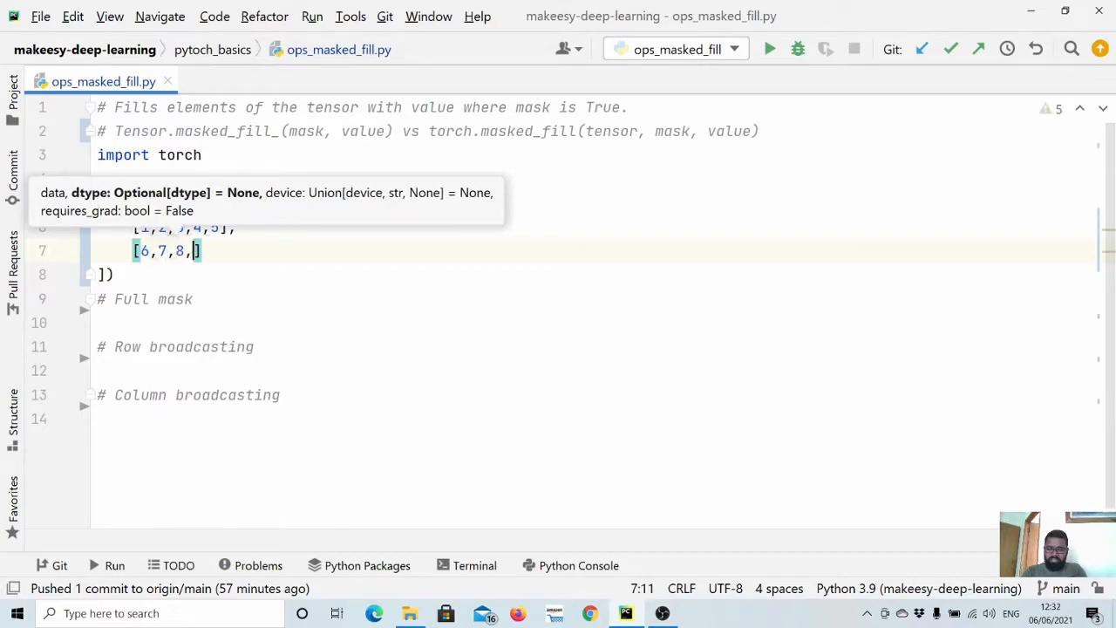
text(9,10)
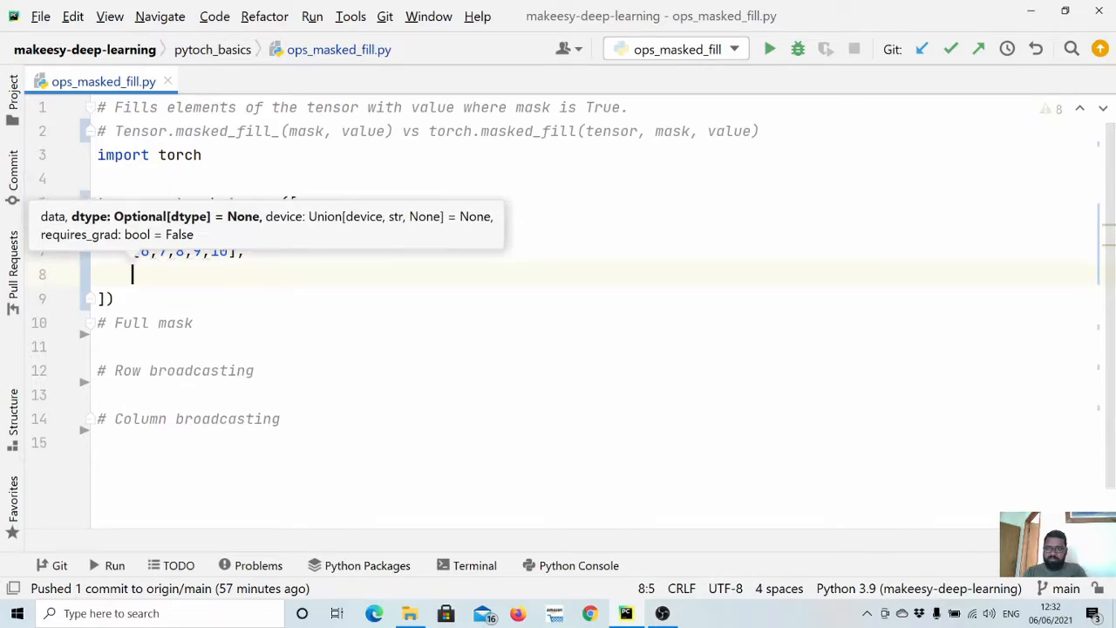
text([11])
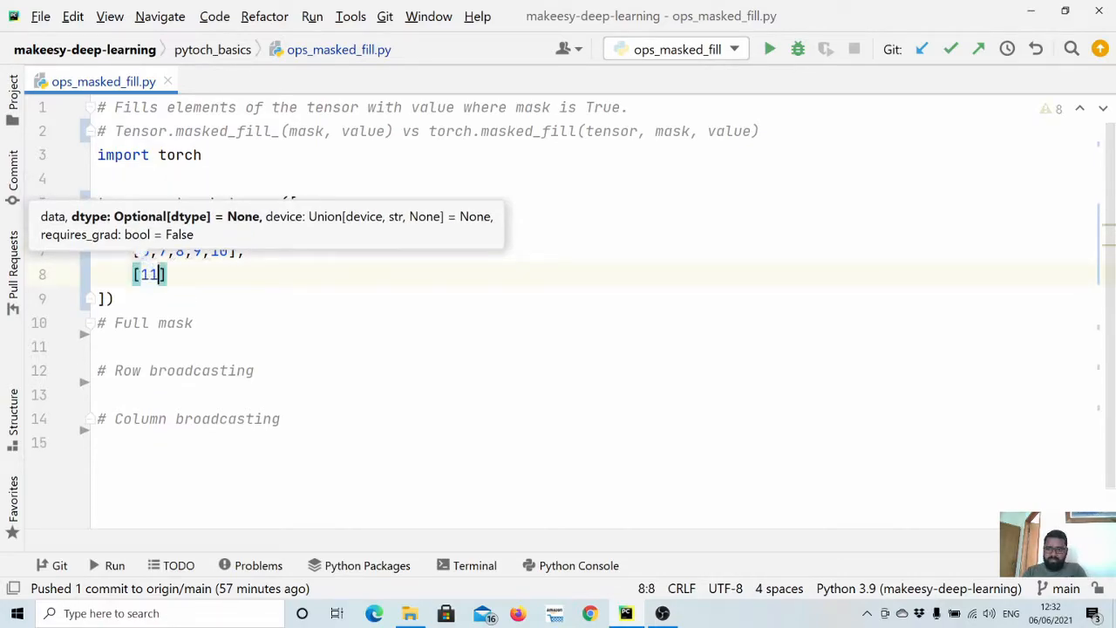
text(,12,13)
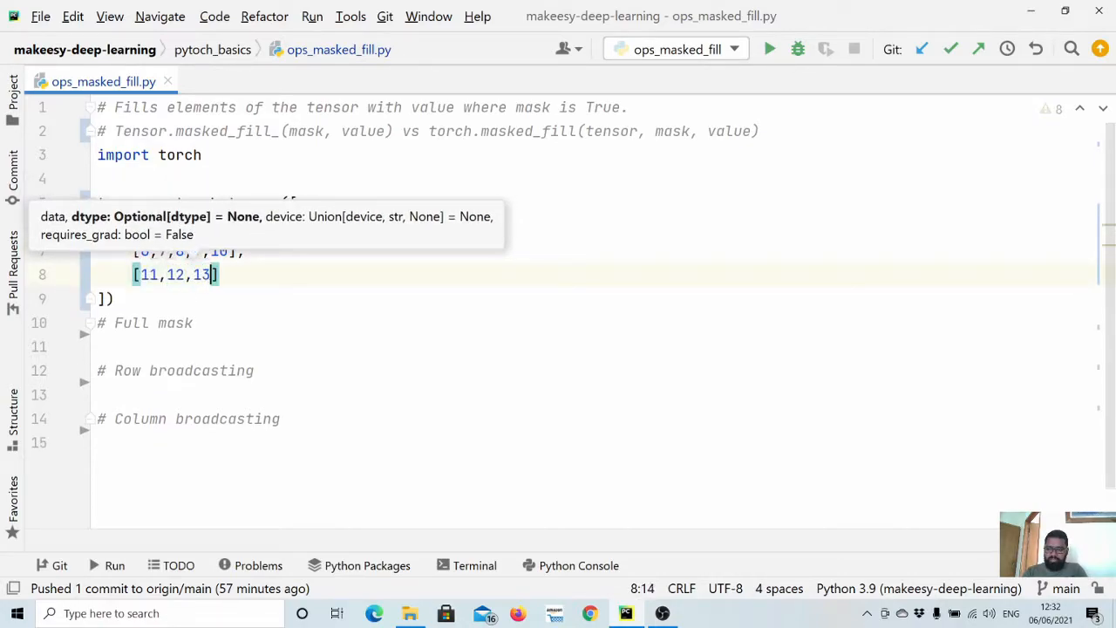
text(,14,15)
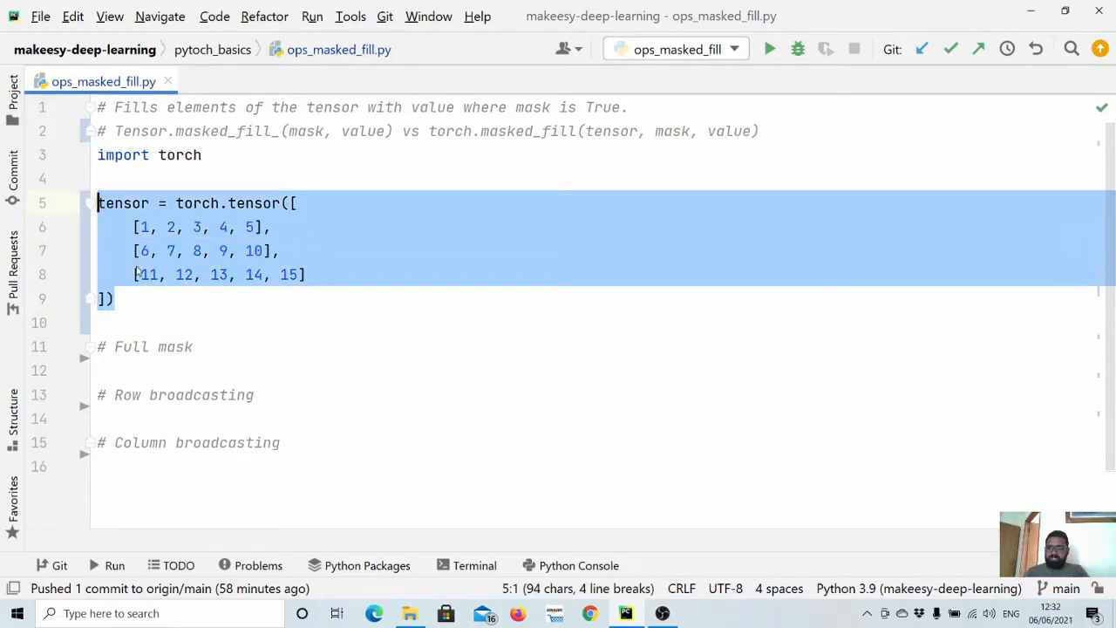
- Duplicate the tensor definition and rename the copy to mask
key(enter)
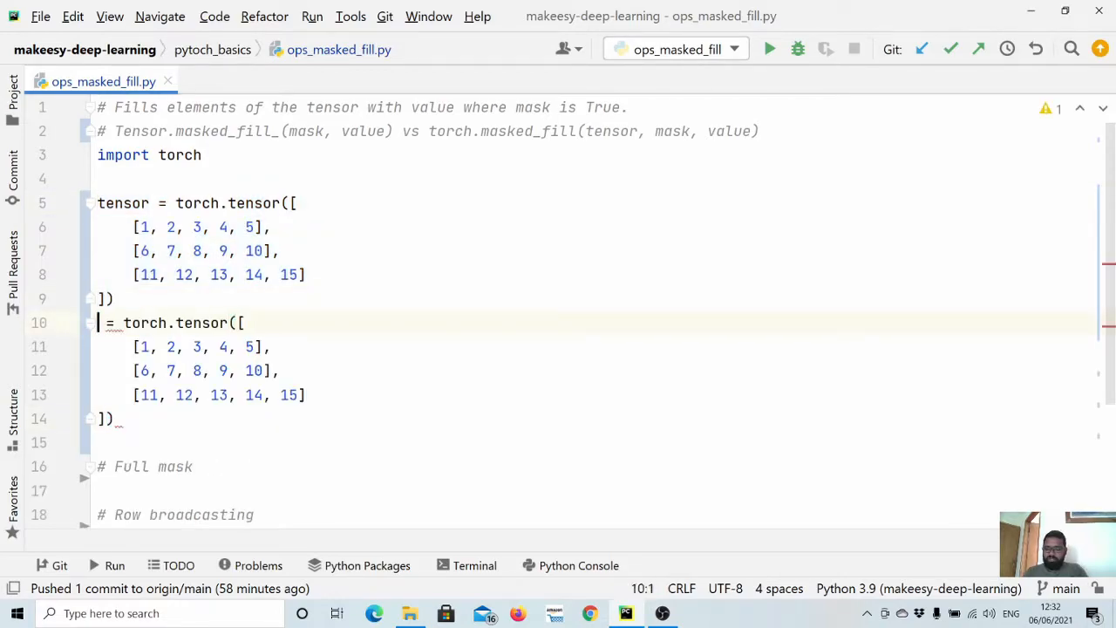
text(mask)
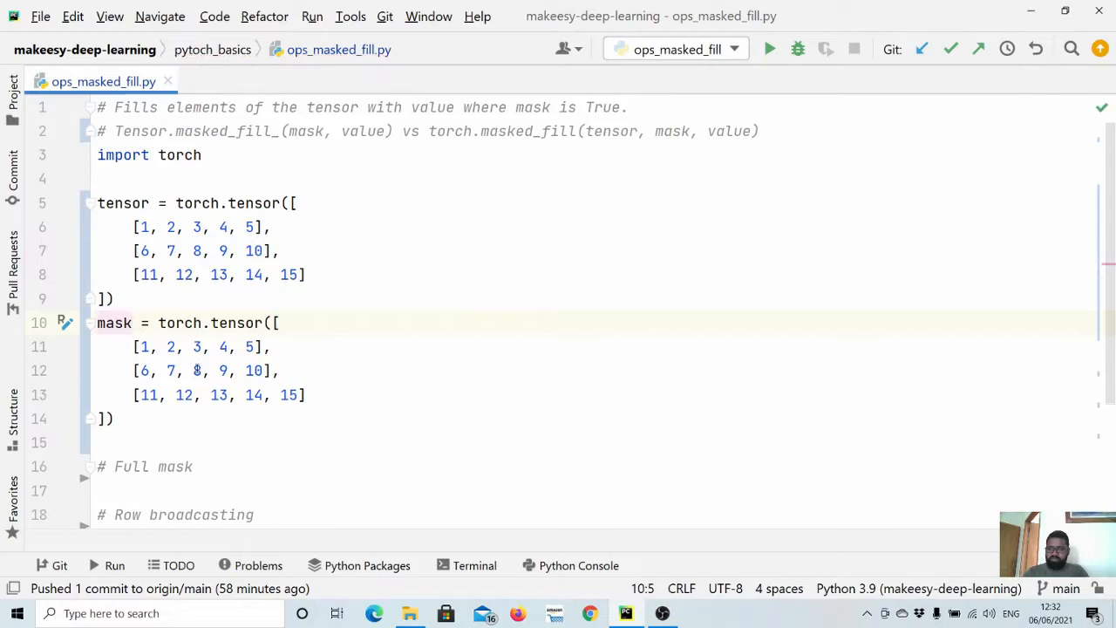
click(183, 346)
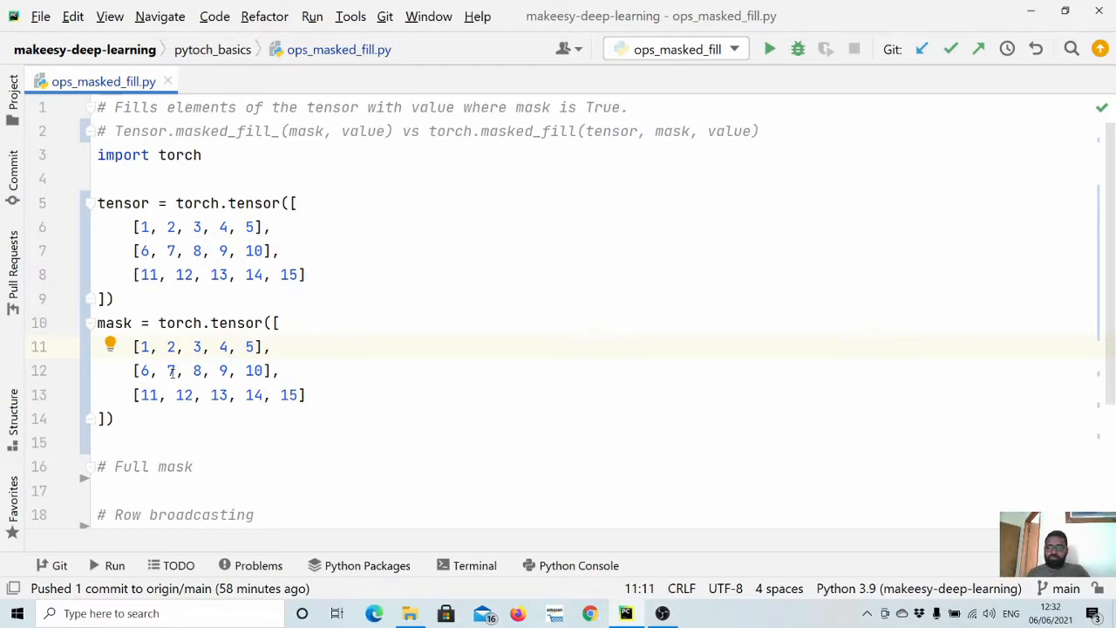
mouse_move(170, 410)
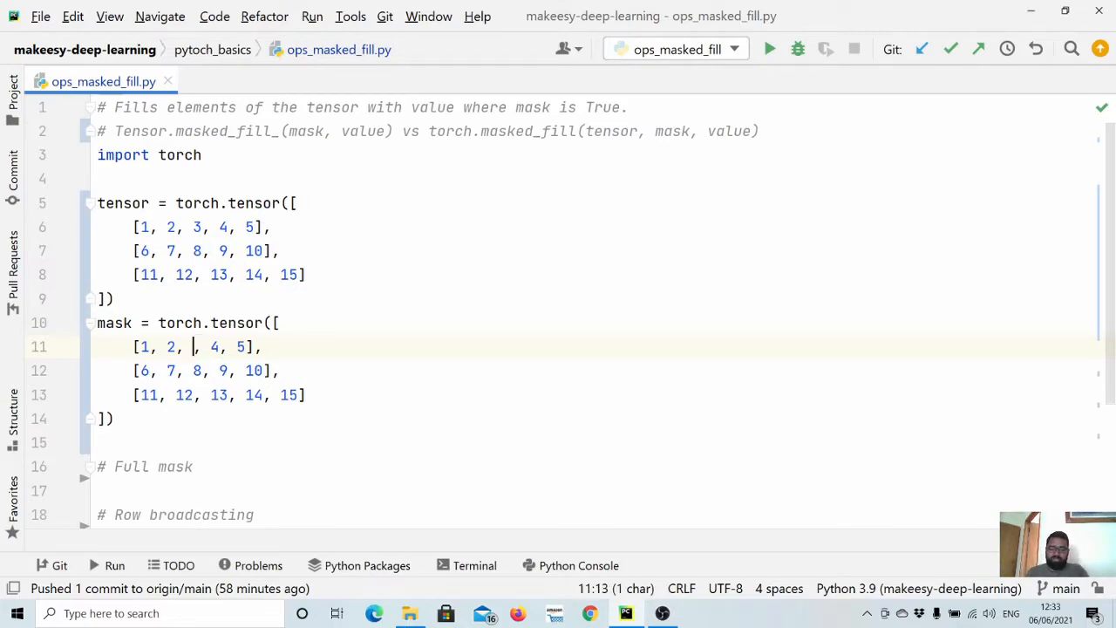
- Change the mask values to ones with a 0 in the third column
text(0)
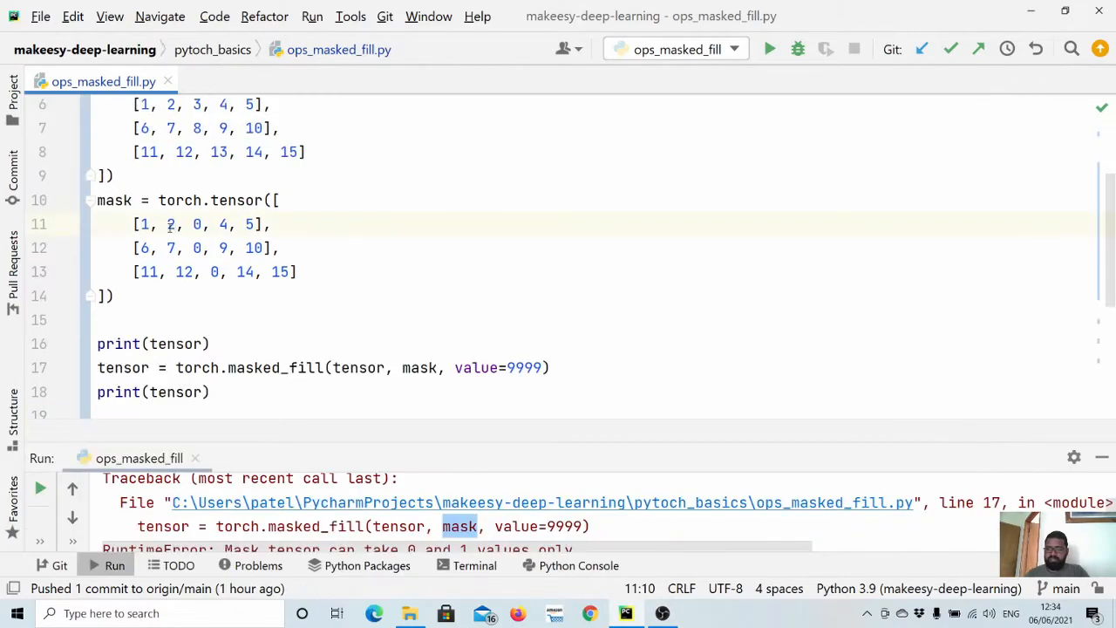
text(1)
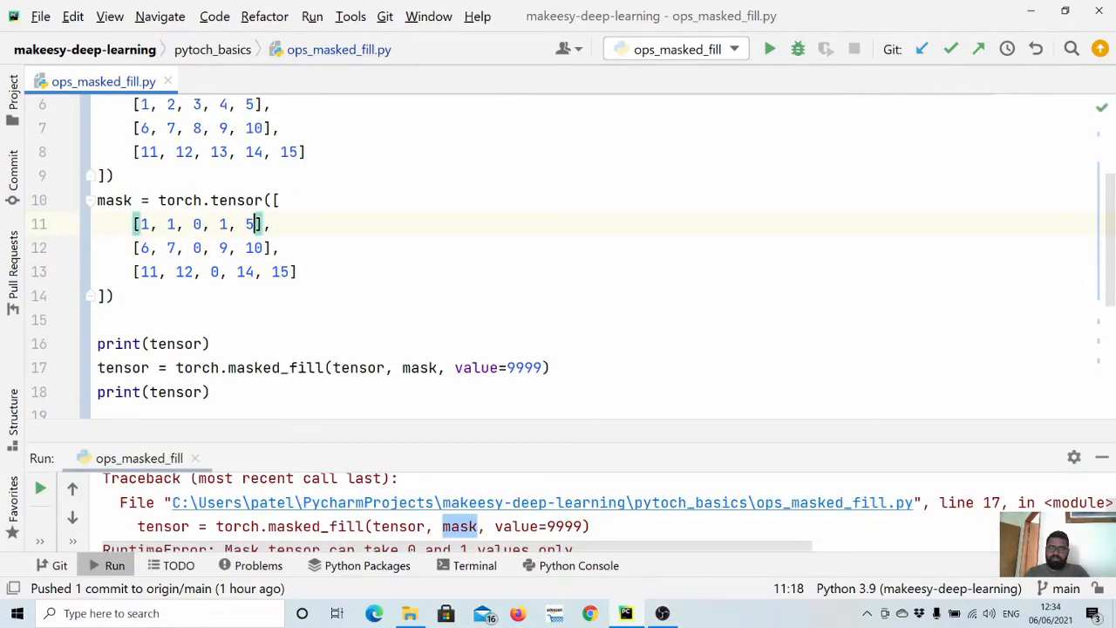
text(1)
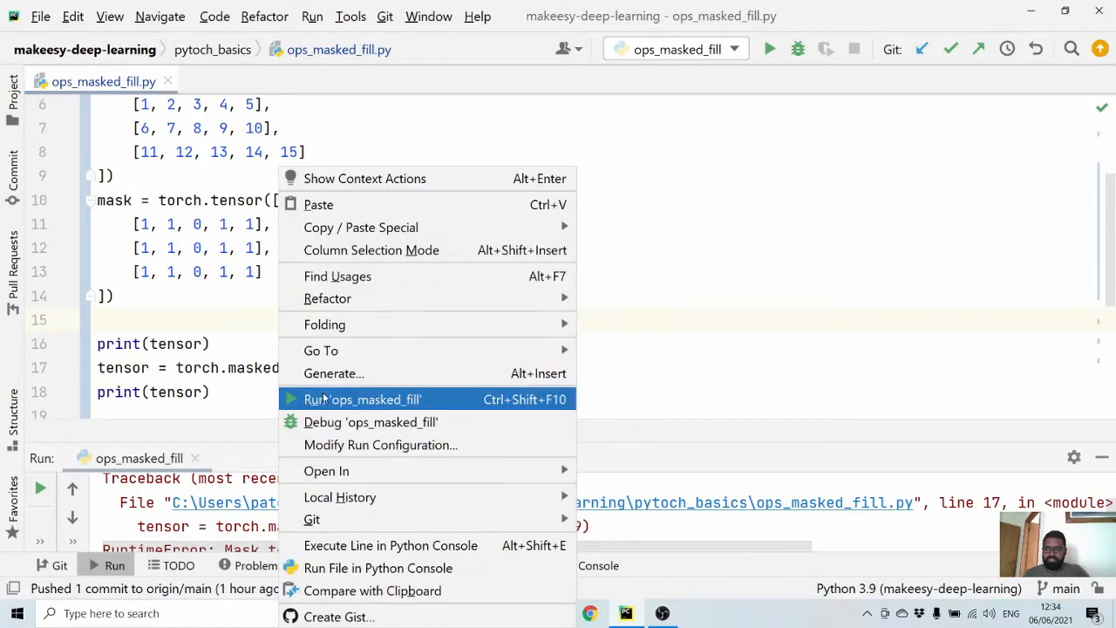
click(362, 399)
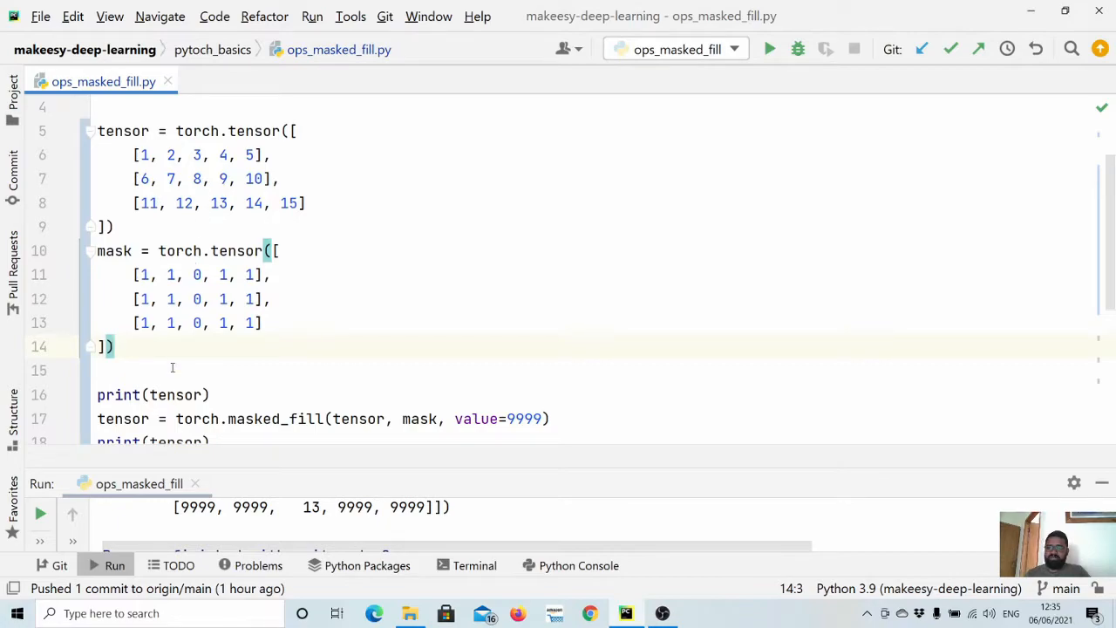
scroll(down, 3)
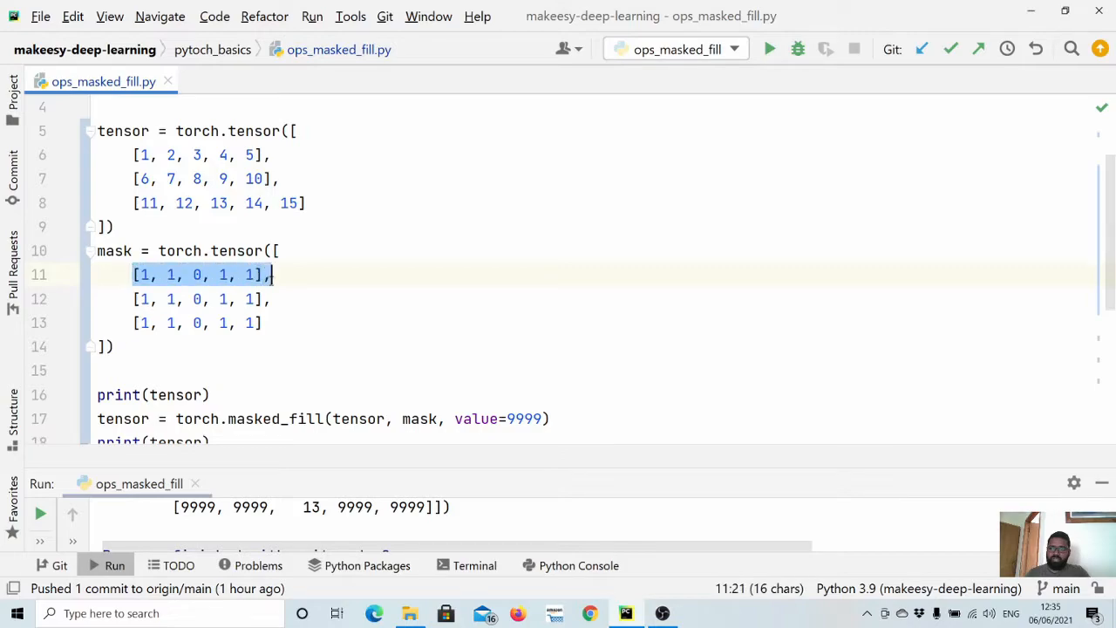
click(302, 394)
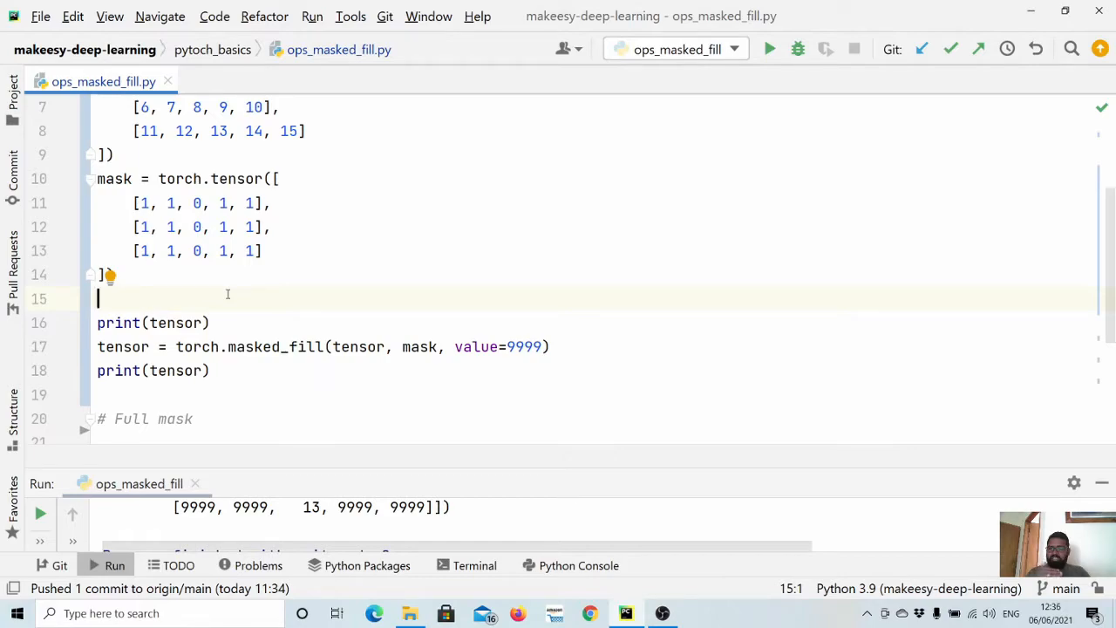
- Add a single-row mask [1, 1, 0, 1, 1] and select the original print and masked_fill lines
scroll(down, 3)
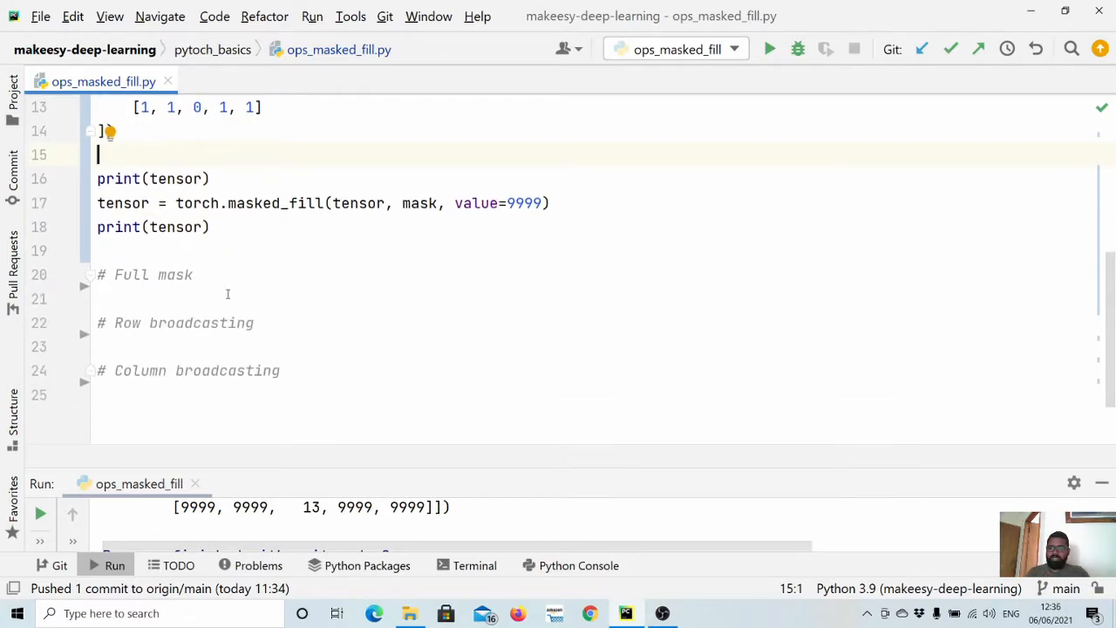
text(t)
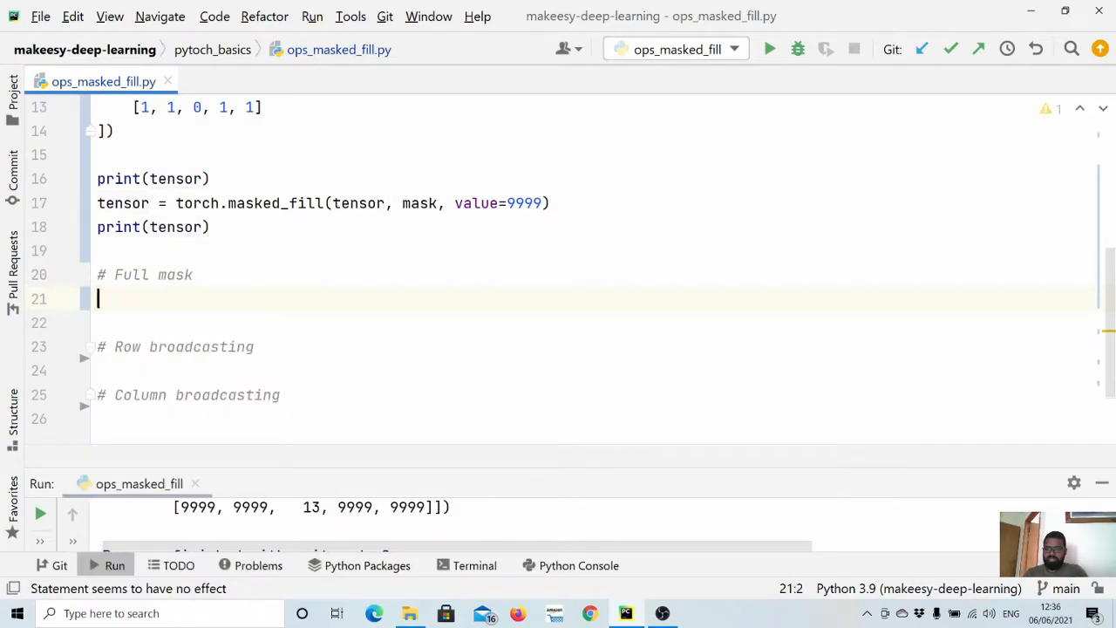
text(mask = torch.tensor([)
click(594, 323)
text([1, 1, 0, 1, 1])
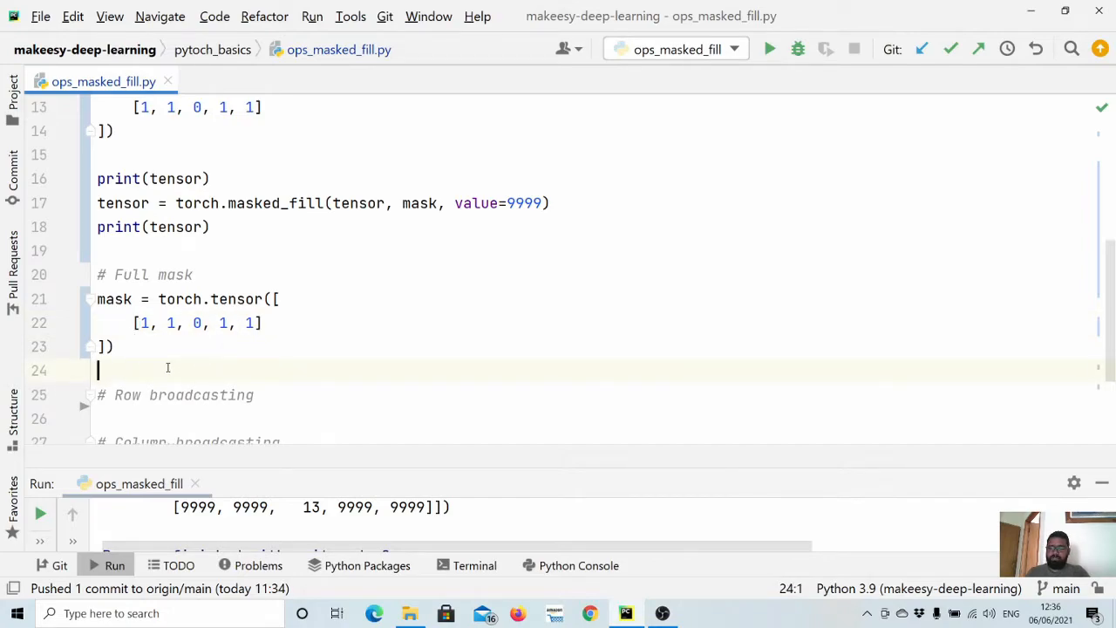
scroll(down, 3)
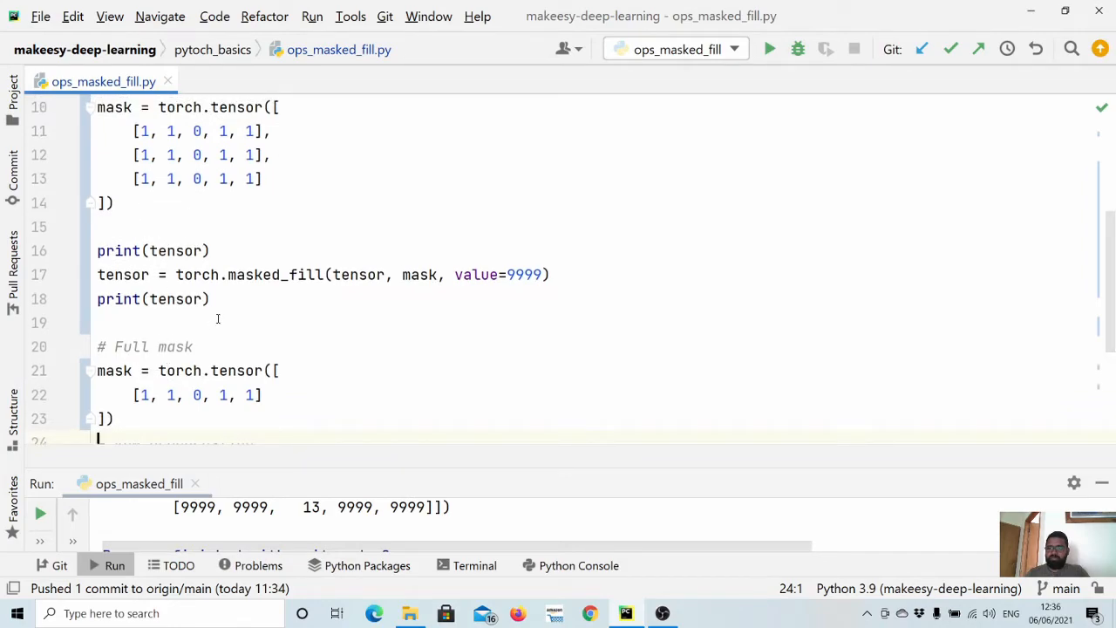
drag(96, 250, 210, 298)
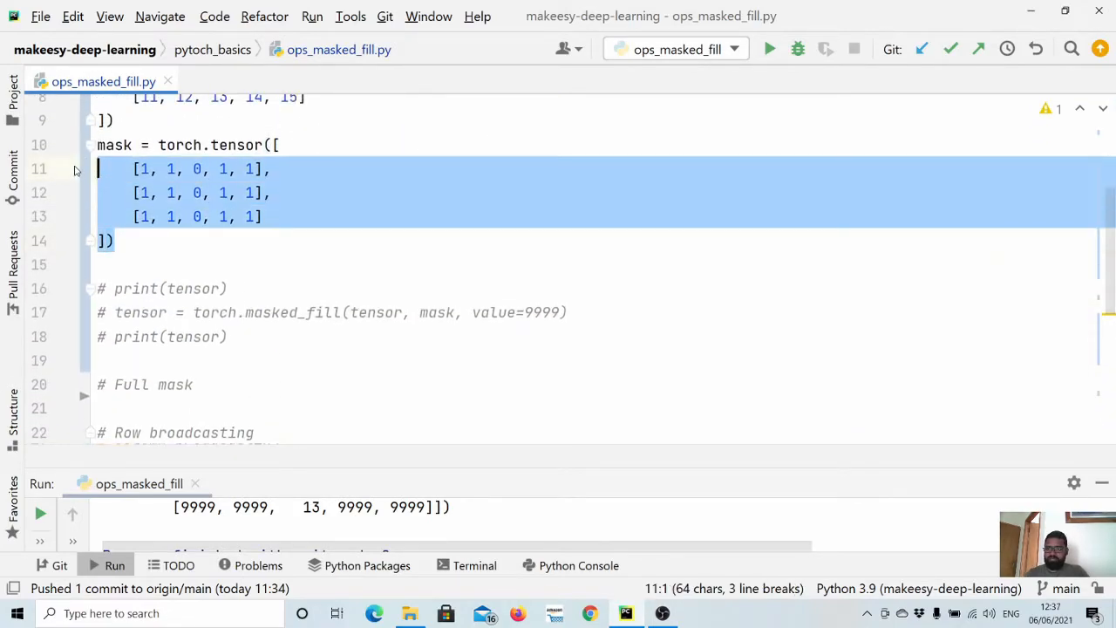
- Comment out the original print and masked_fill lines with Ctrl+/
key(ctrl+/)
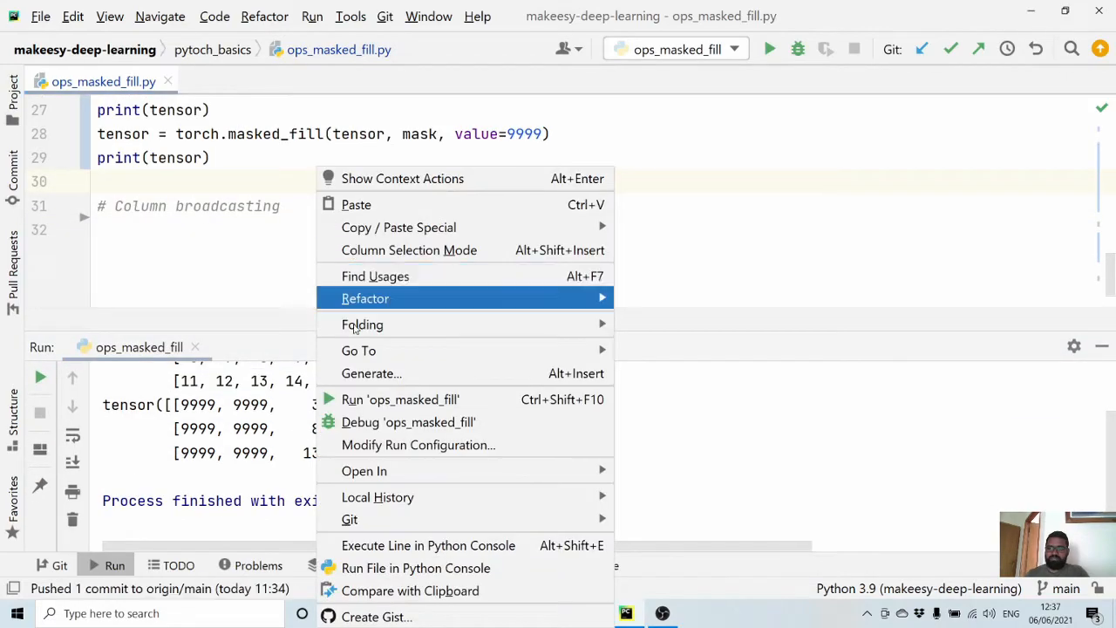
- Run ops_masked_fill and add a '# Column broadcasting' section comment
click(400, 399)
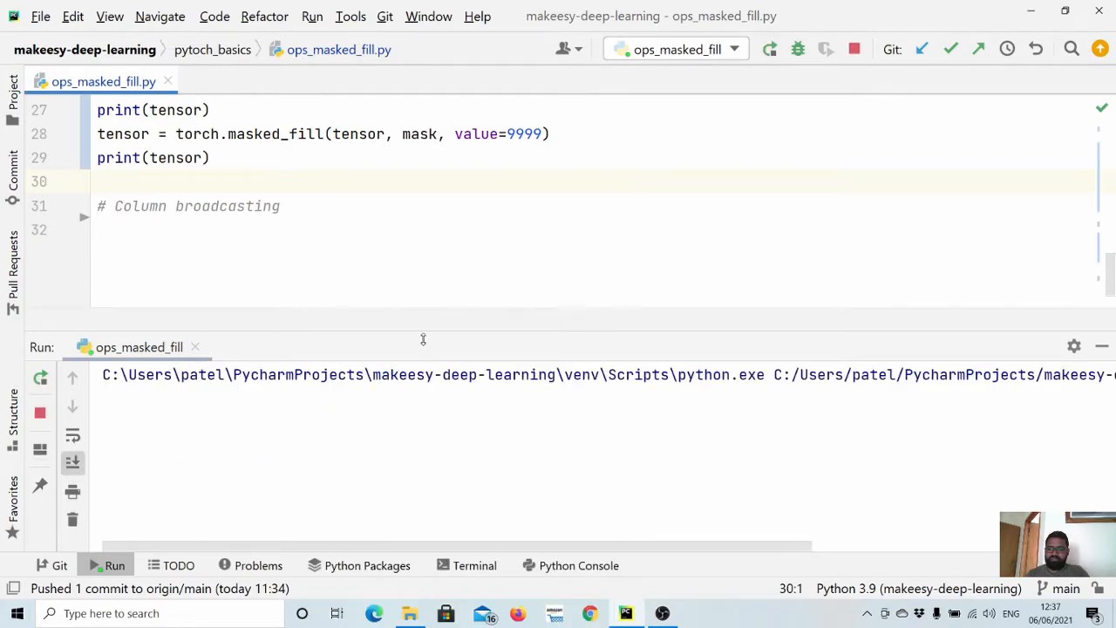
click(768, 49)
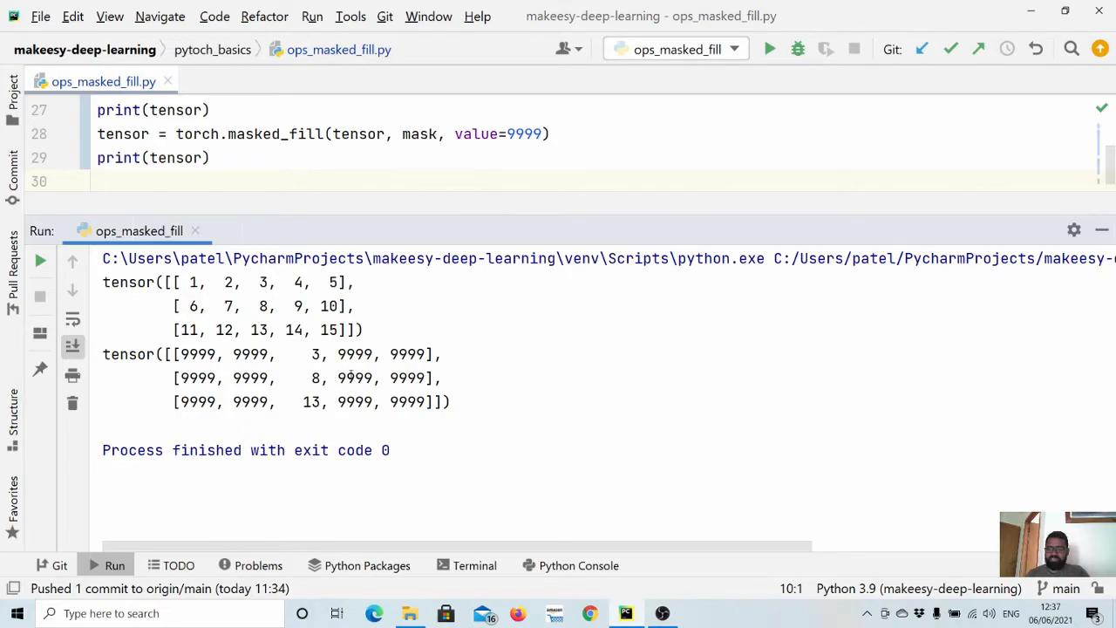
text(# Column broadcasting)
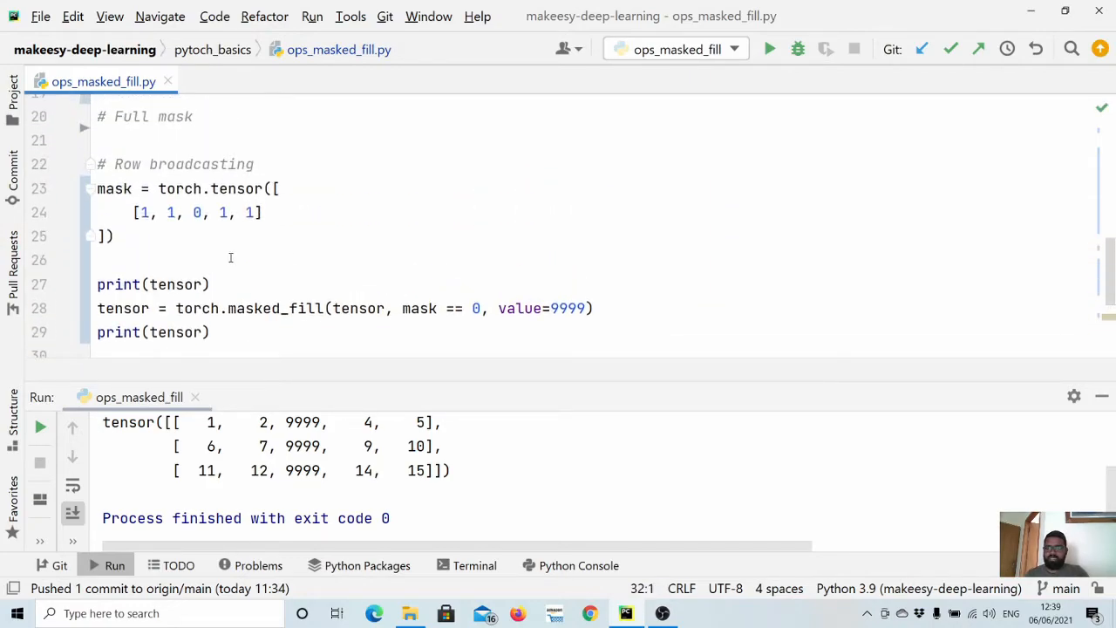
- Copy the row broadcasting block and edit its mask into rows [1], [0], [0]
click(131, 259)
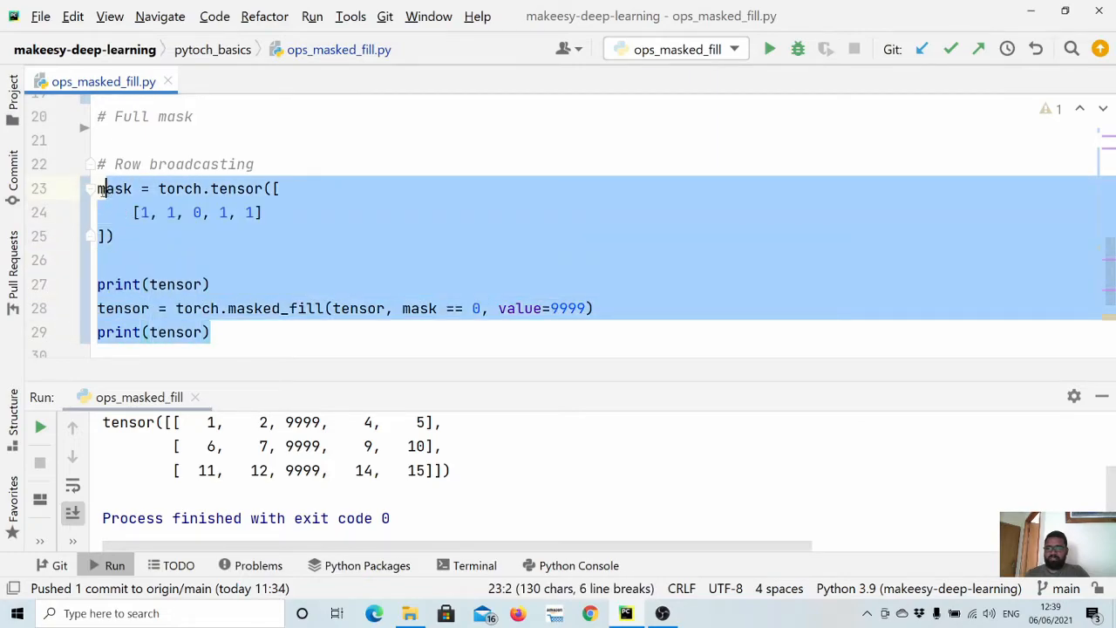
scroll(down, 3)
text([1],)
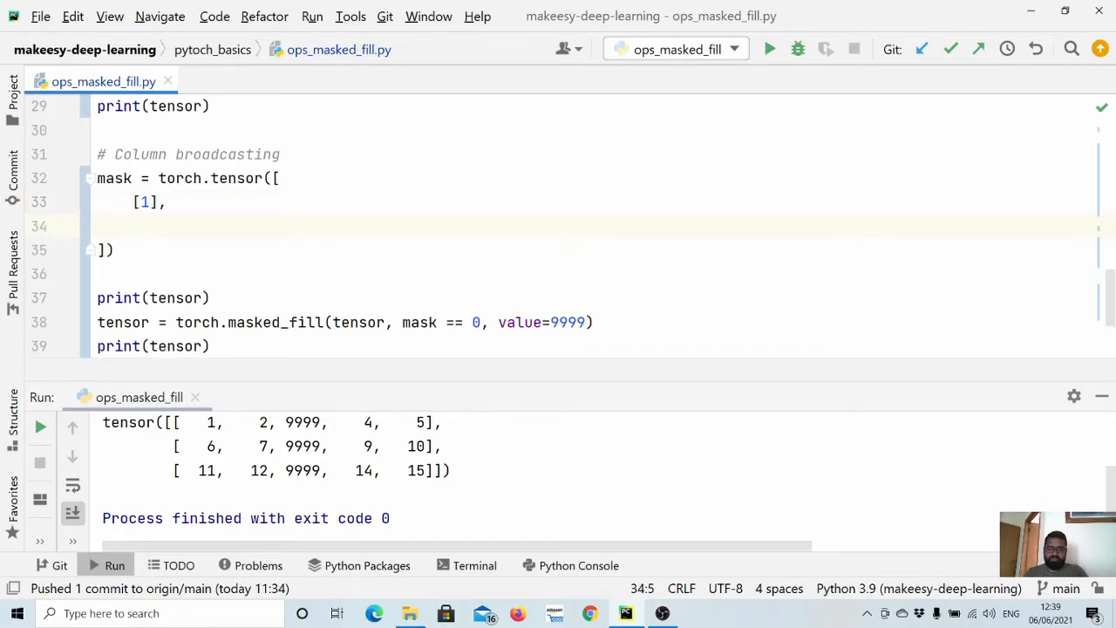
text([])
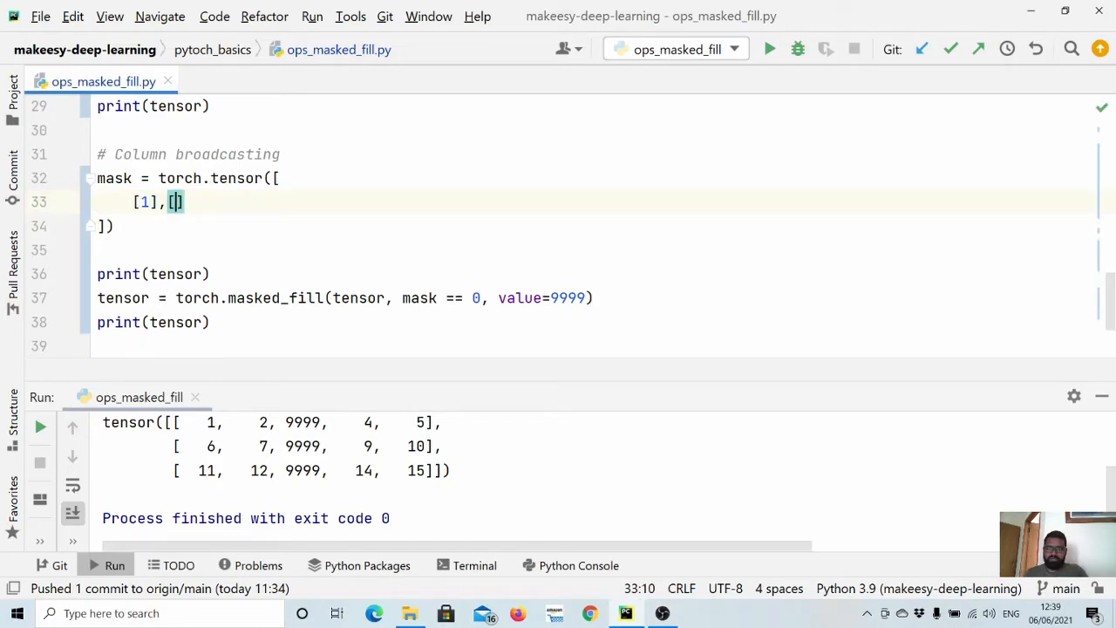
text(0)
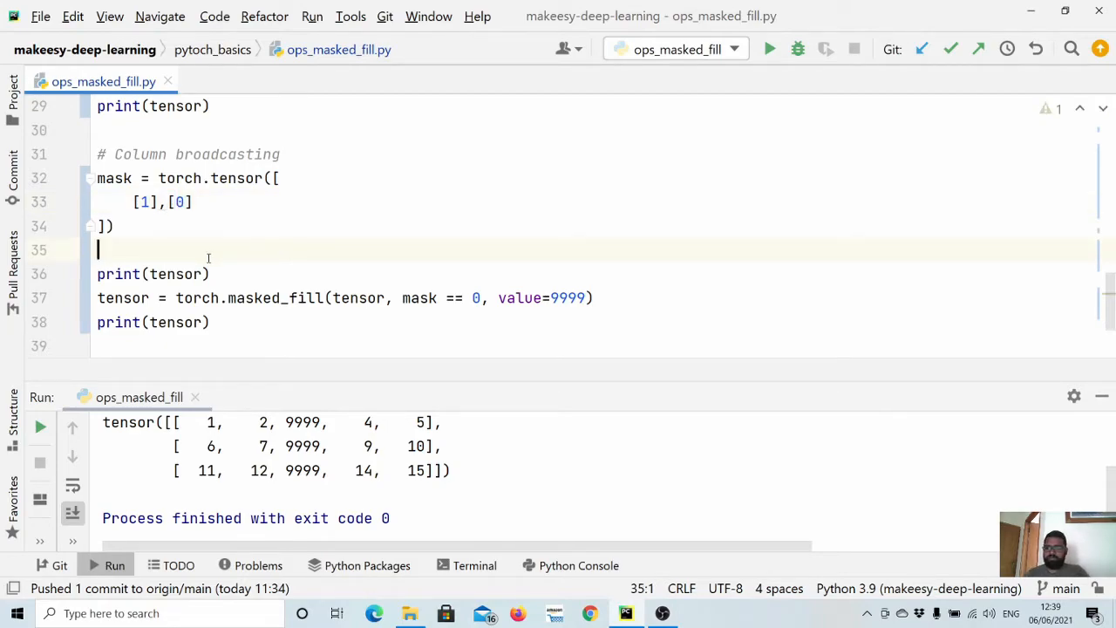
scroll(down, 3)
text([)
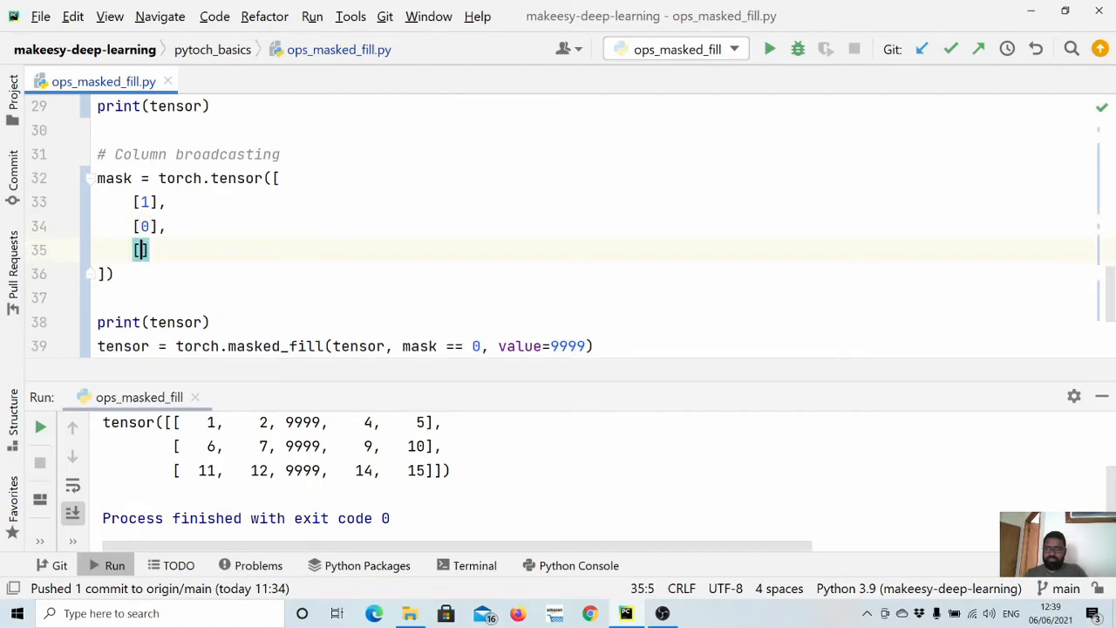
text(0)
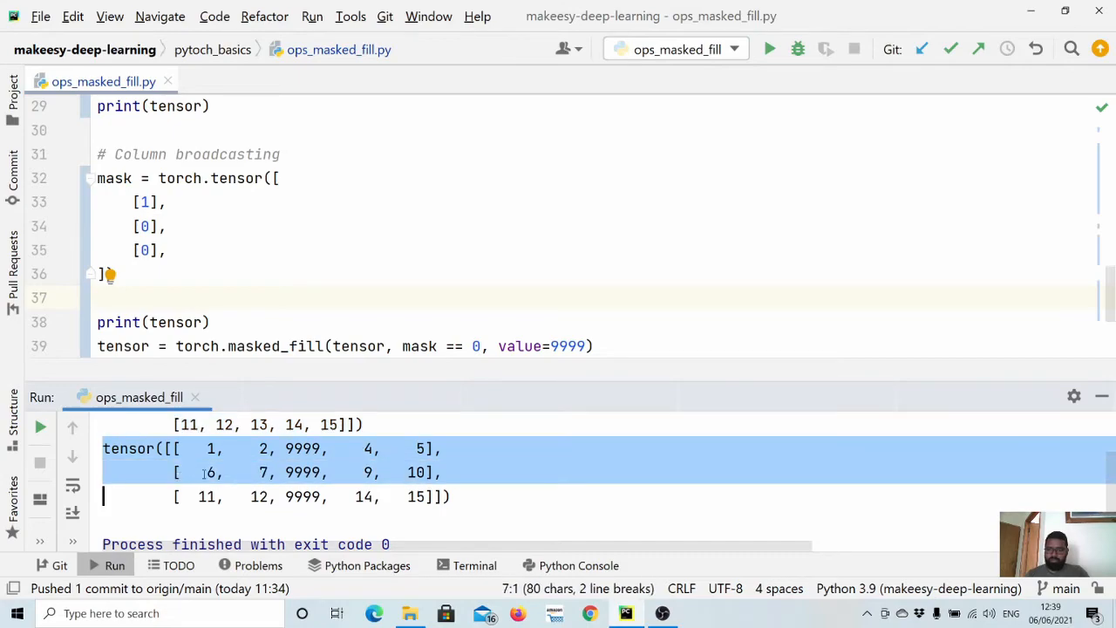
scroll(down, 3)
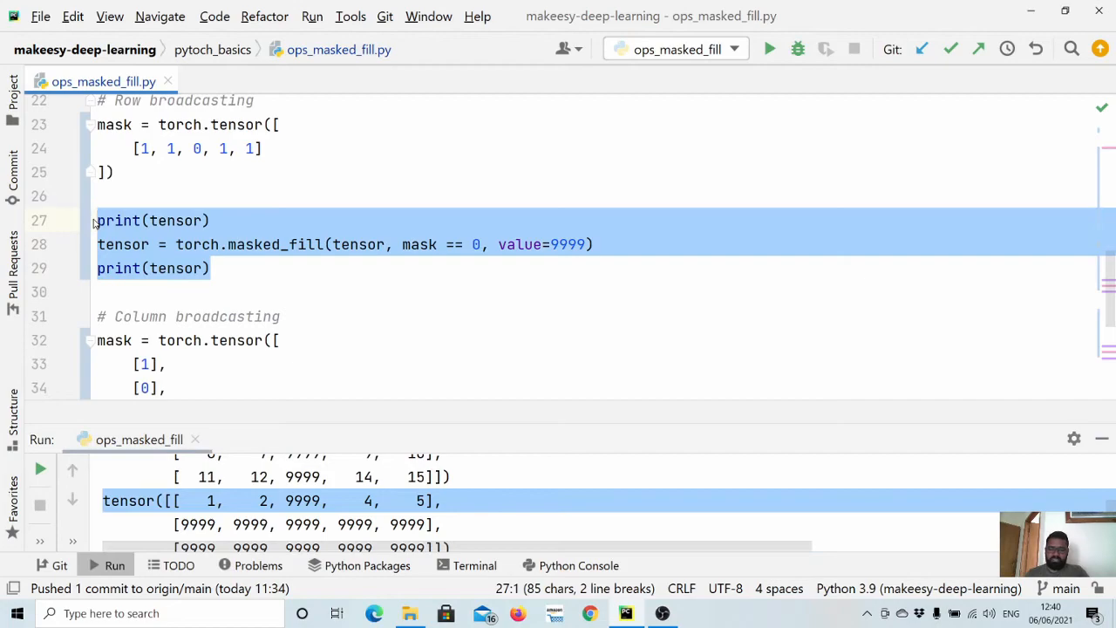
- Comment out the row broadcasting prints and check the 9999-filled first output row
key(ctrl+/)
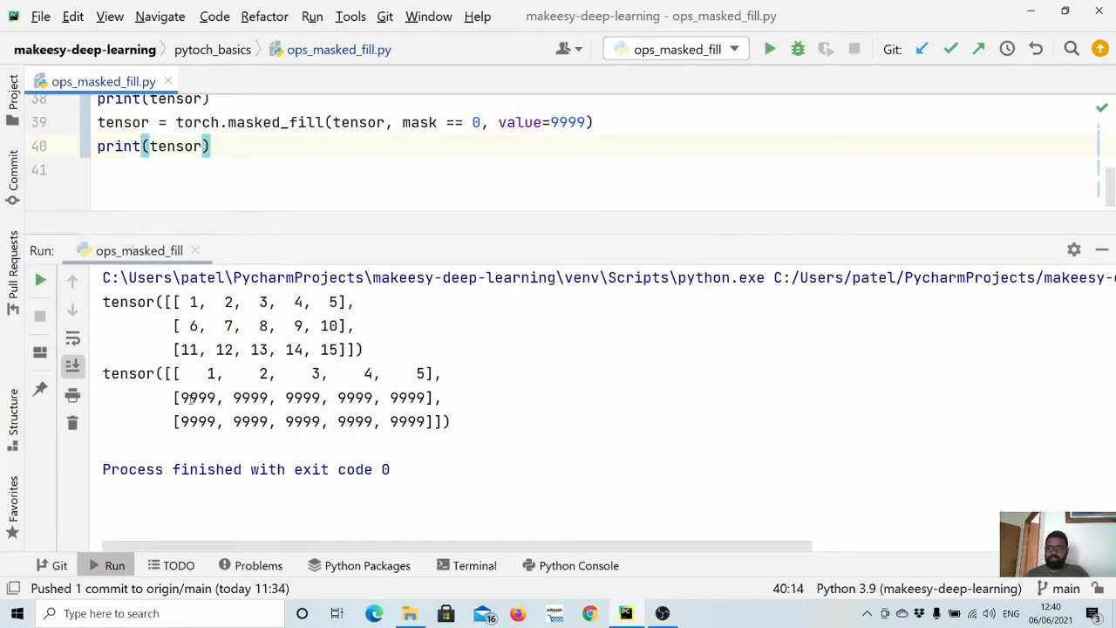
mouse_move(308, 381)
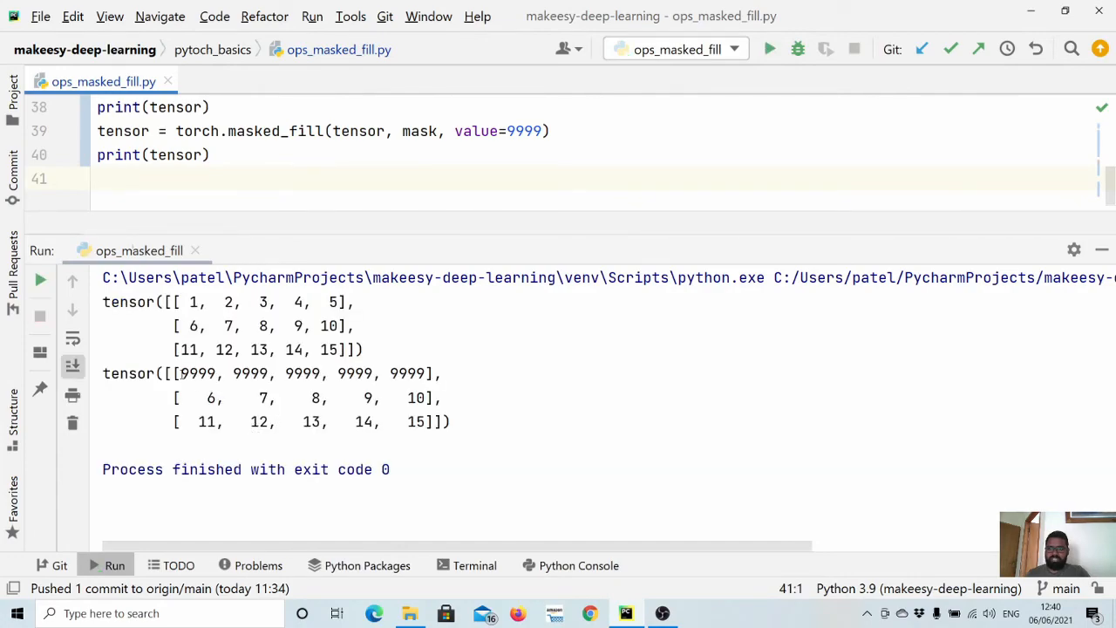
drag(181, 373, 426, 373)
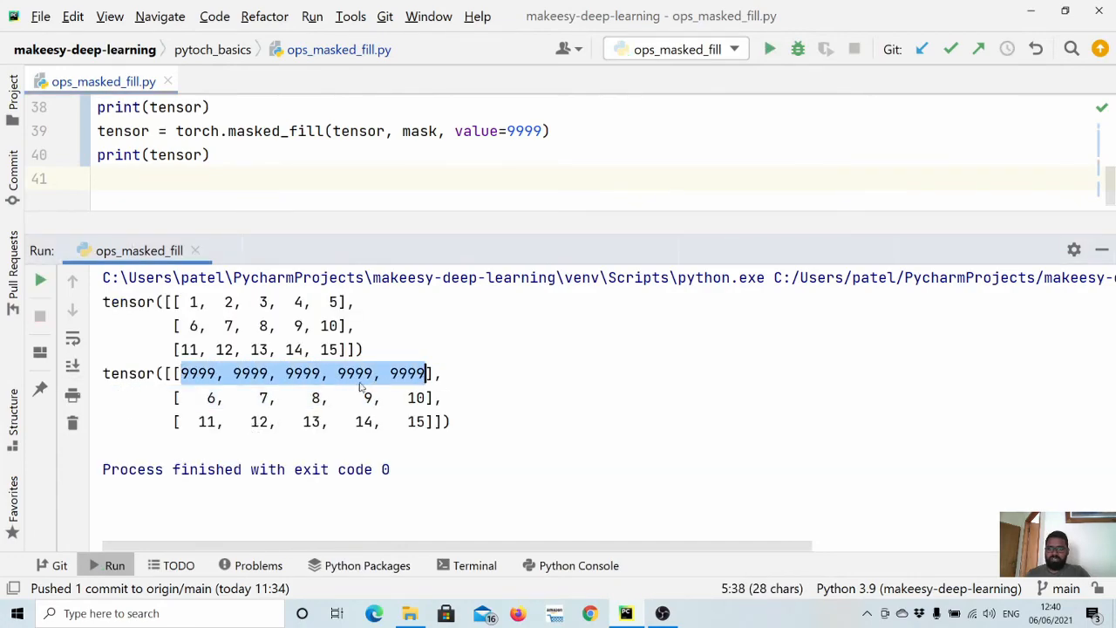
click(288, 444)
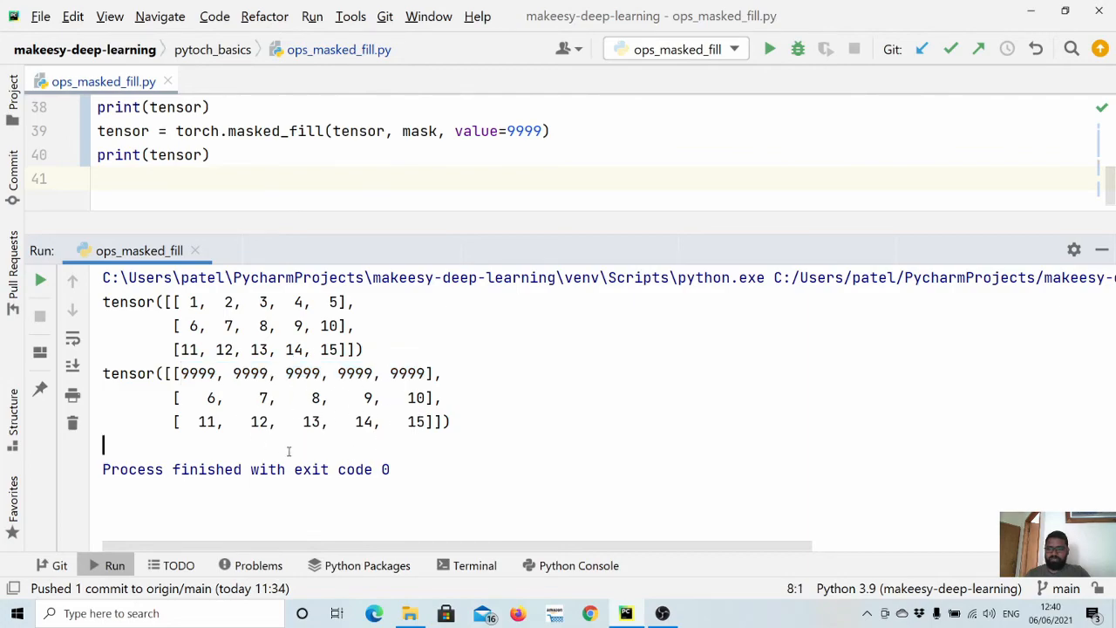